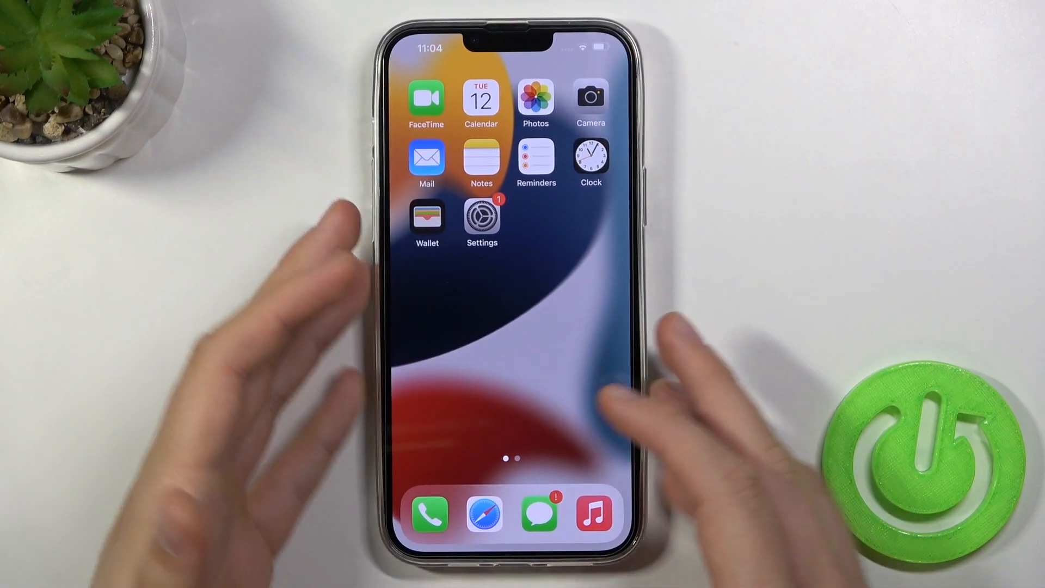
Navigate from the home screen through Settings and General to the About page showing model MLLK3PM/A.
{"action": "left_click", "coordinate": [481, 223]}
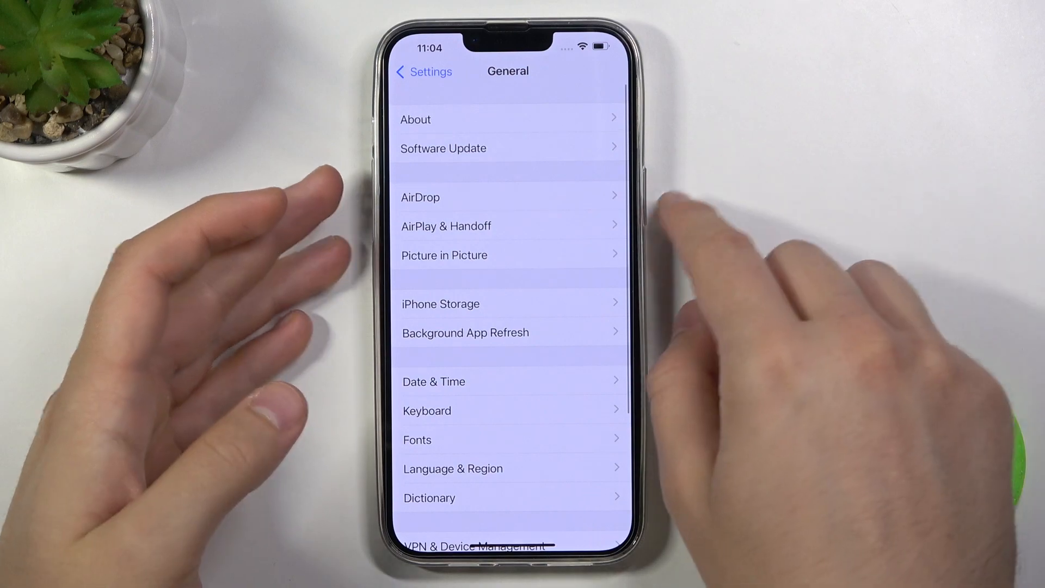
{"action": "left_click", "coordinate": [416, 120]}
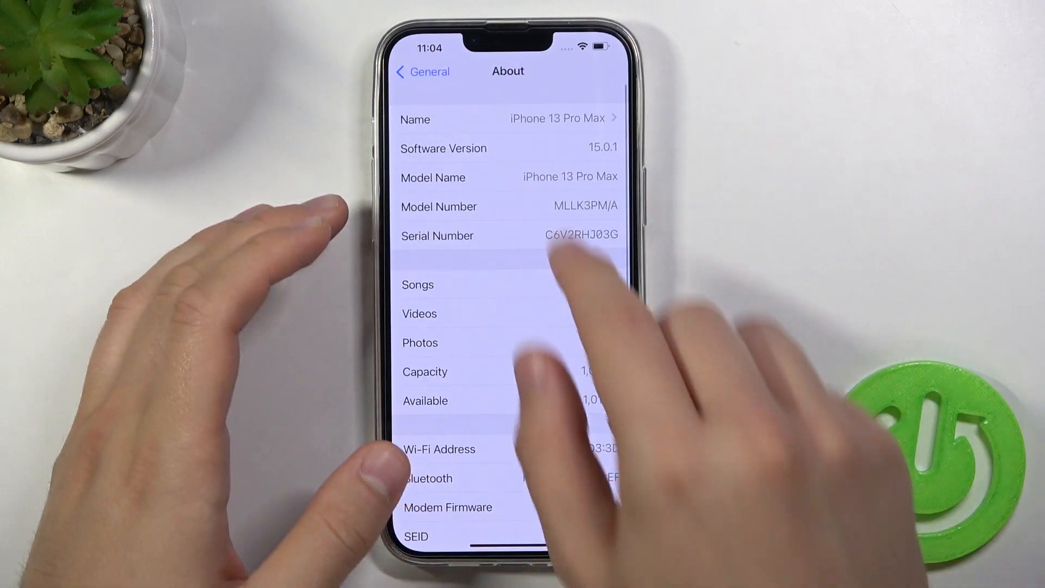